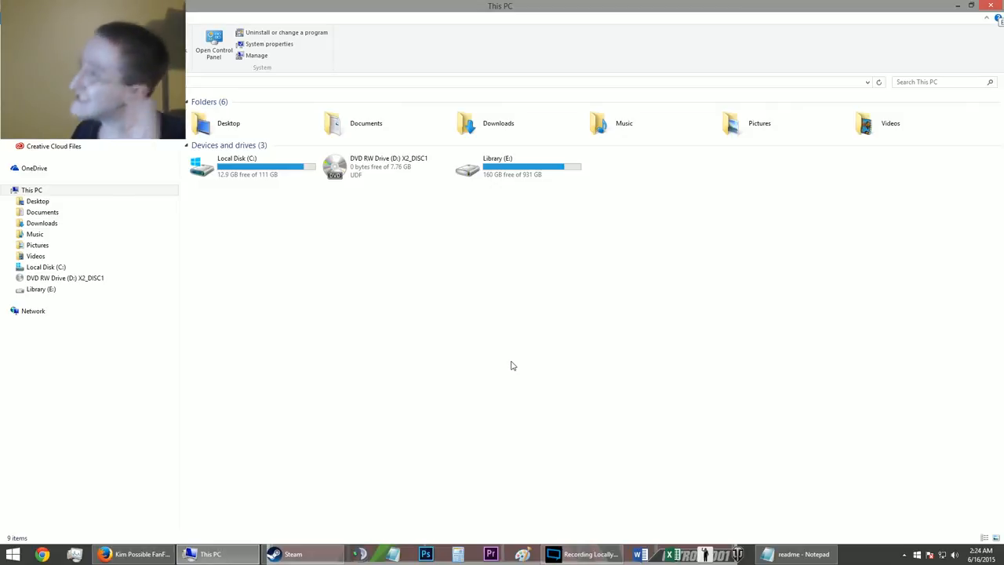
pyautogui.moveTo(345, 290)
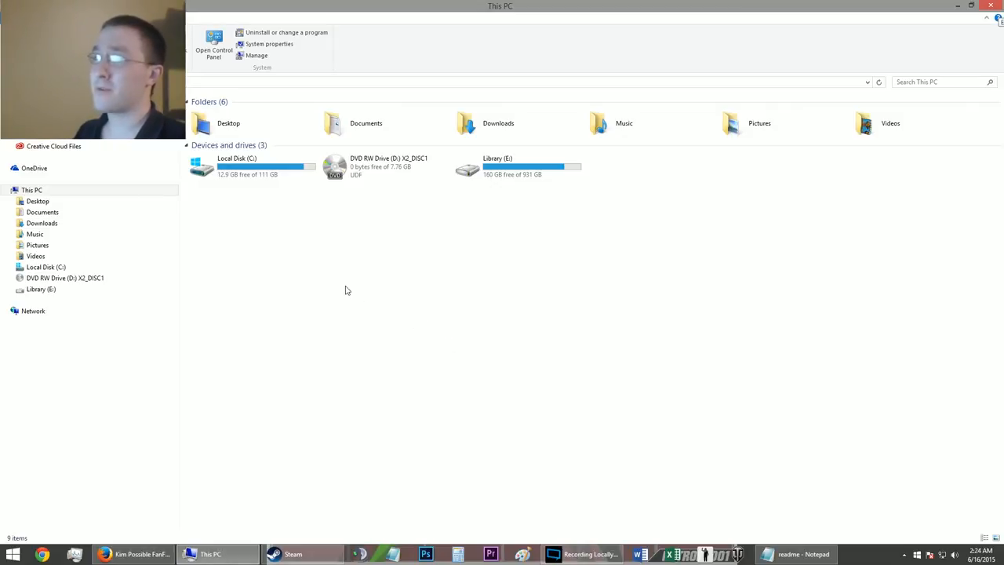
pyautogui.moveTo(336, 304)
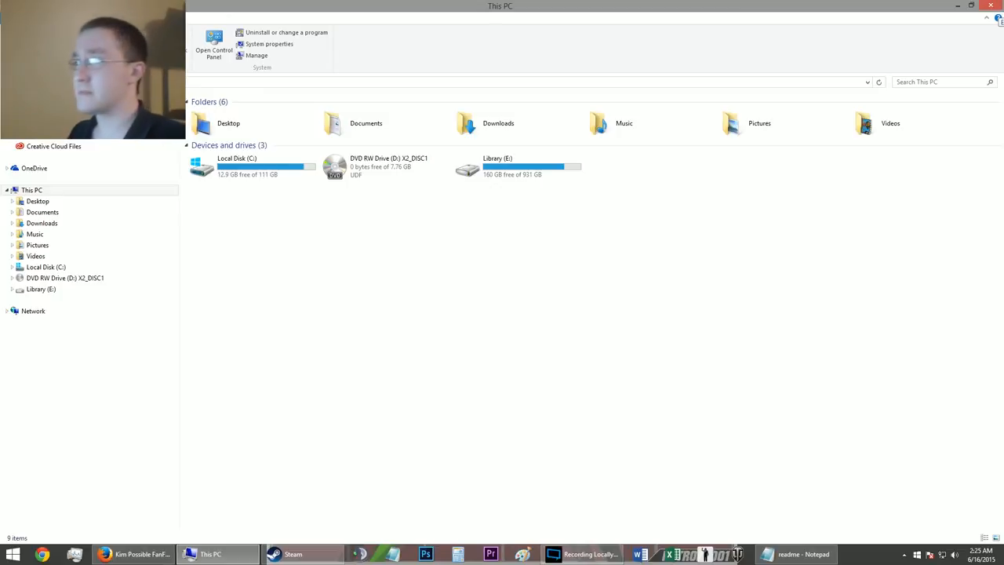
# Show the Desktop folder where the FOCAlliance4.7B installer sits
pyautogui.click(38, 201)
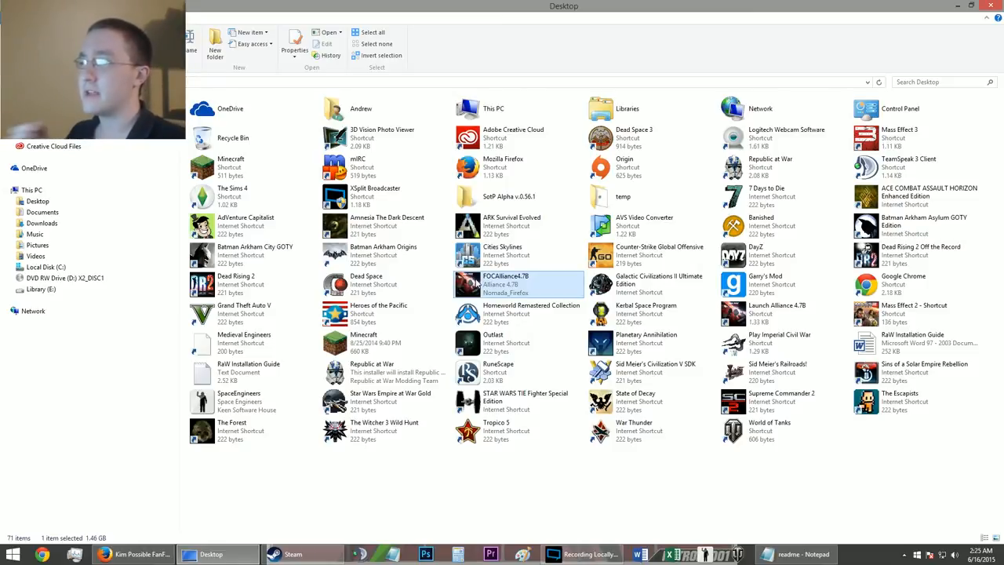
pyautogui.moveTo(197, 491)
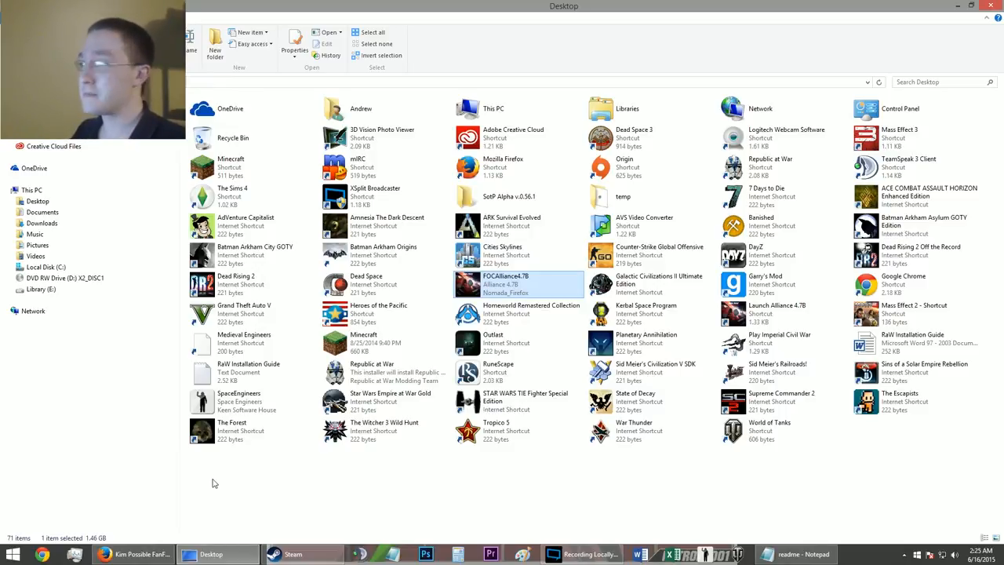
pyautogui.moveTo(189, 505)
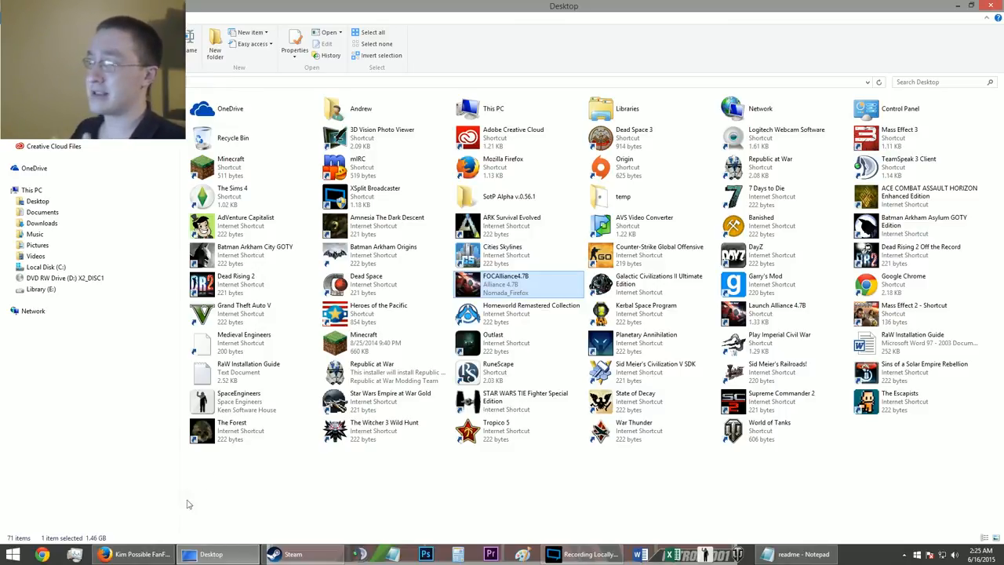
pyautogui.moveTo(92, 541)
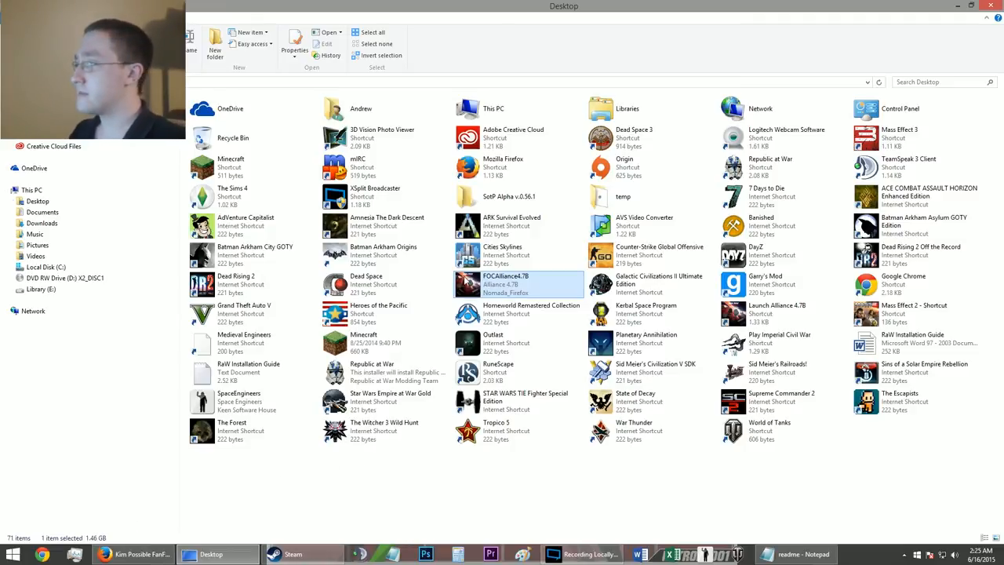
pyautogui.moveTo(468, 284)
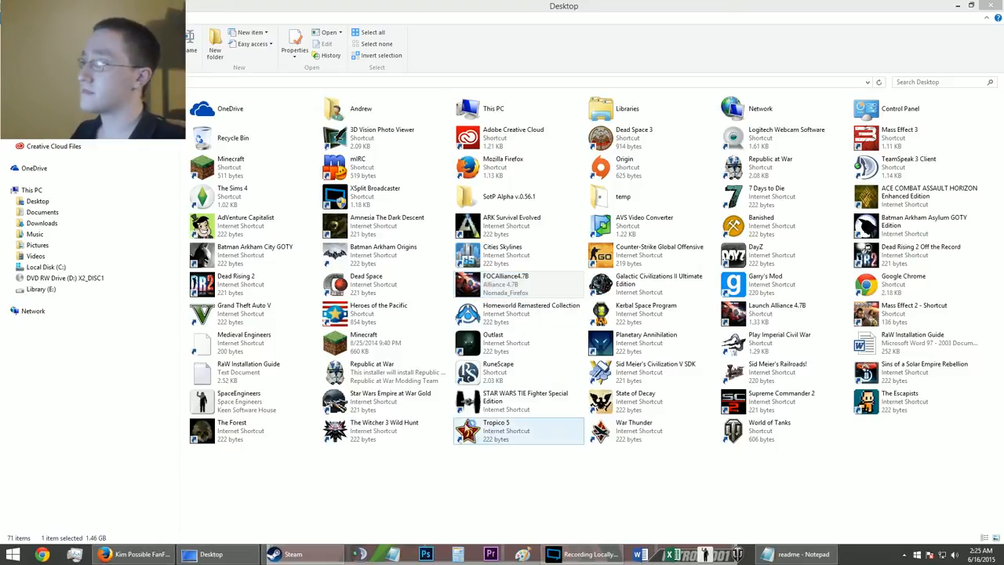
# Launch the FOCAlliance4.7B installer from the Desktop
pyautogui.doubleClick(517, 284)
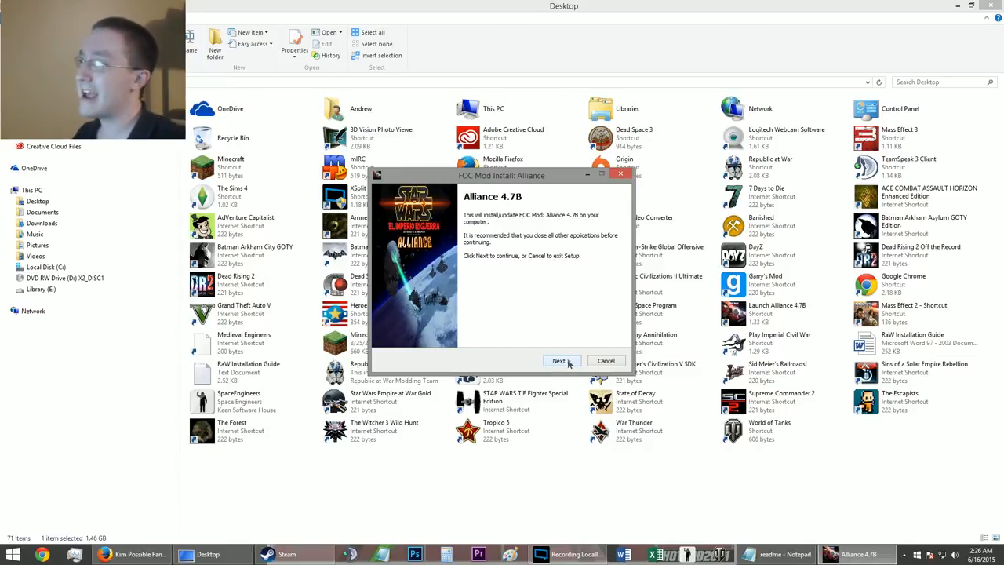
# Advance past the welcome page and dismiss the missing swfoc.exe warning
pyautogui.click(558, 360)
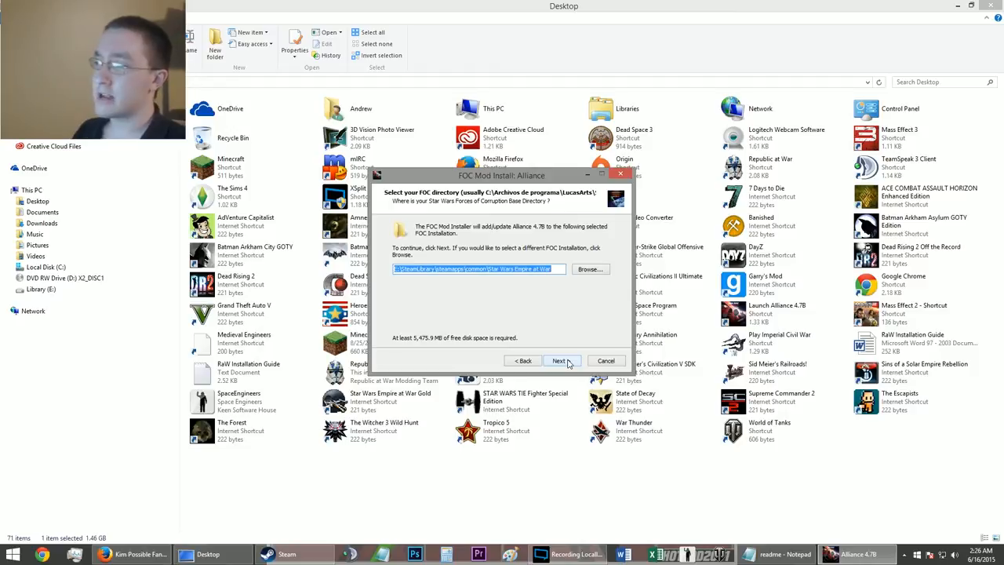
pyautogui.click(558, 361)
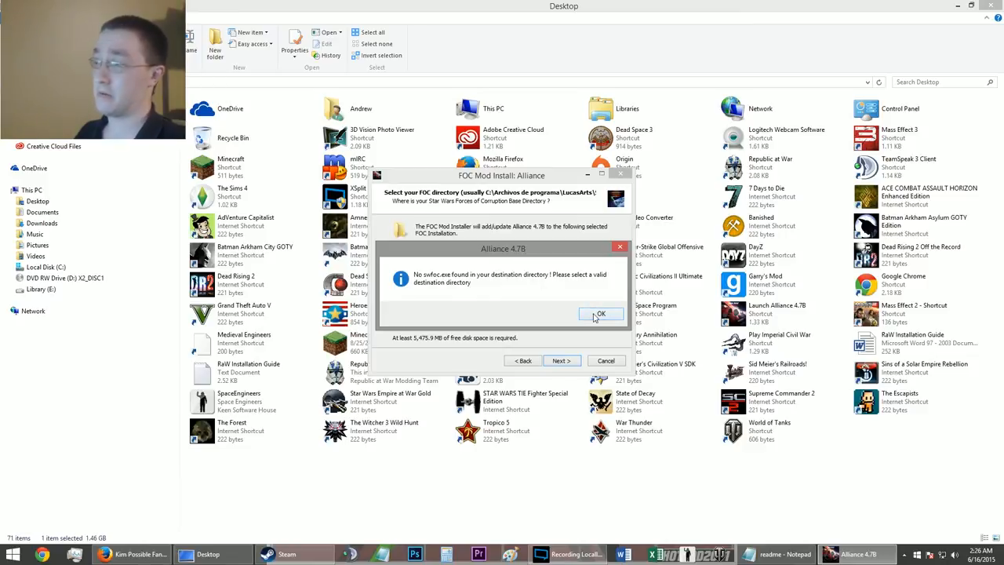
pyautogui.click(601, 314)
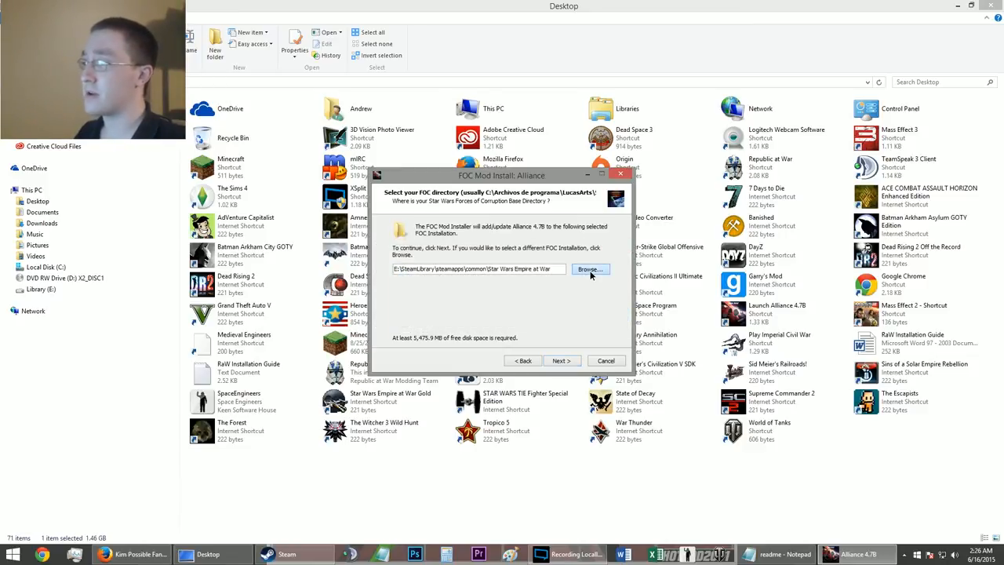
# Browse to the game's corruption folder as the destination and reach the additional tasks page
pyautogui.click(590, 270)
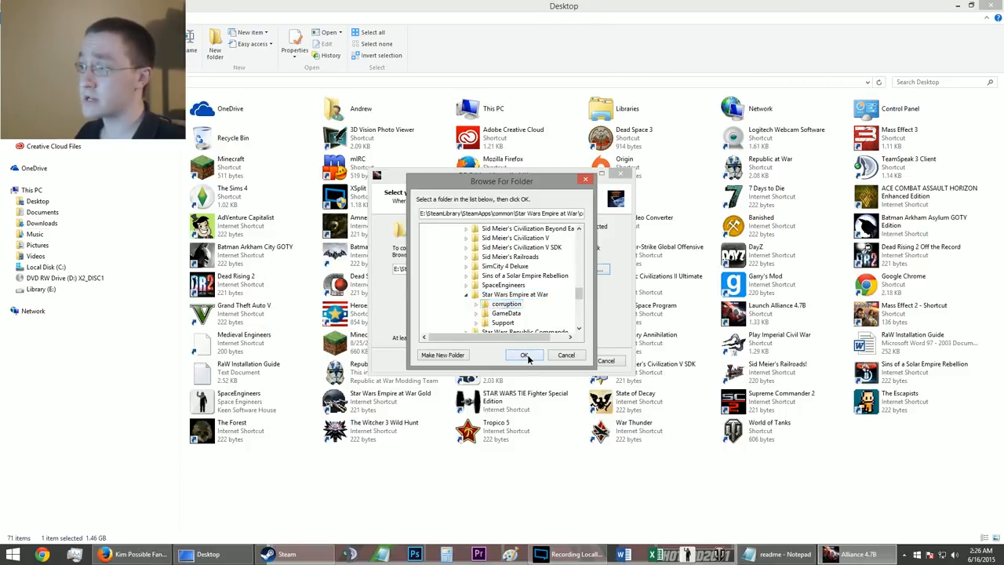
pyautogui.click(524, 354)
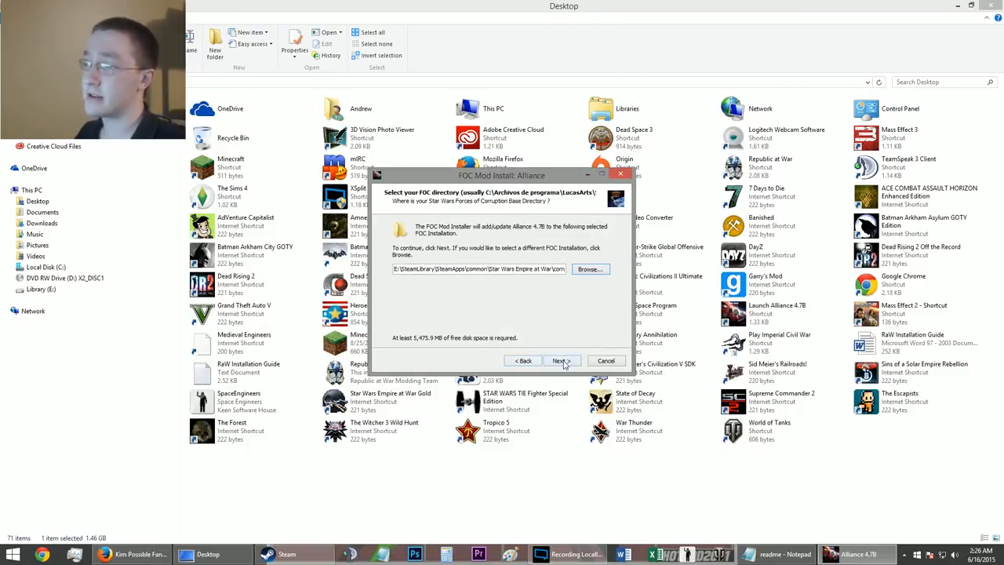
pyautogui.click(562, 359)
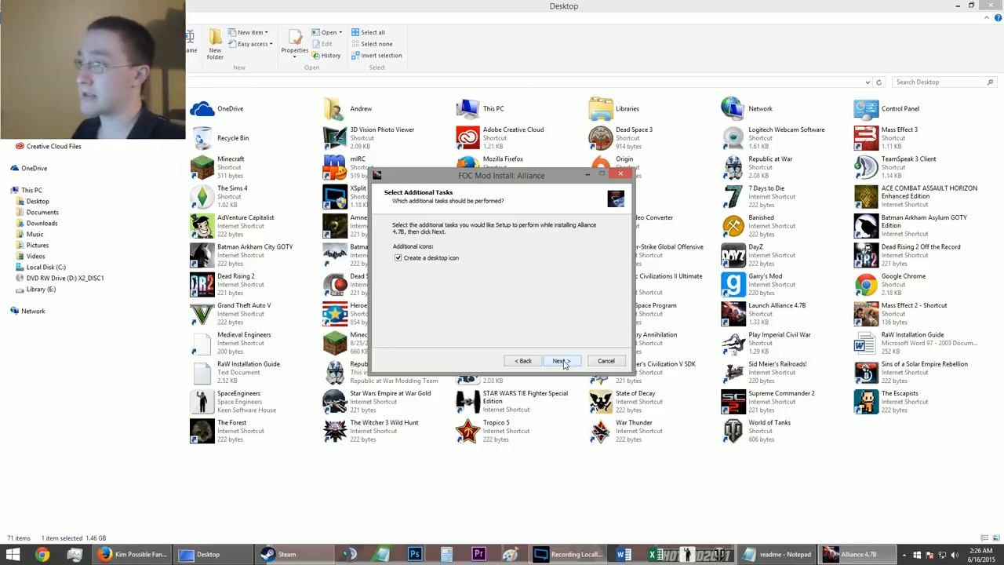
# Reach the ready-to-install page, then cancel and confirm exiting setup
pyautogui.click(561, 359)
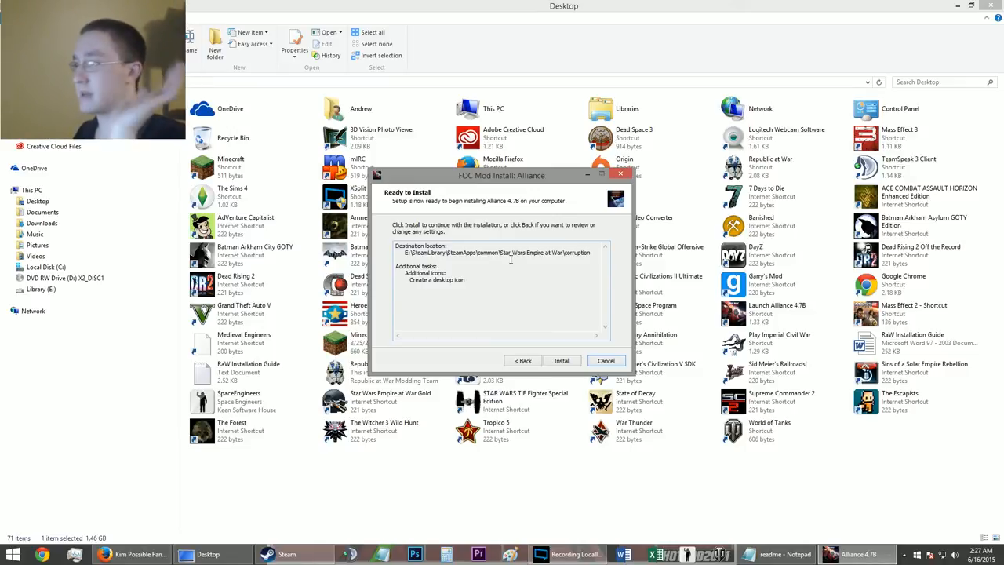
pyautogui.click(605, 359)
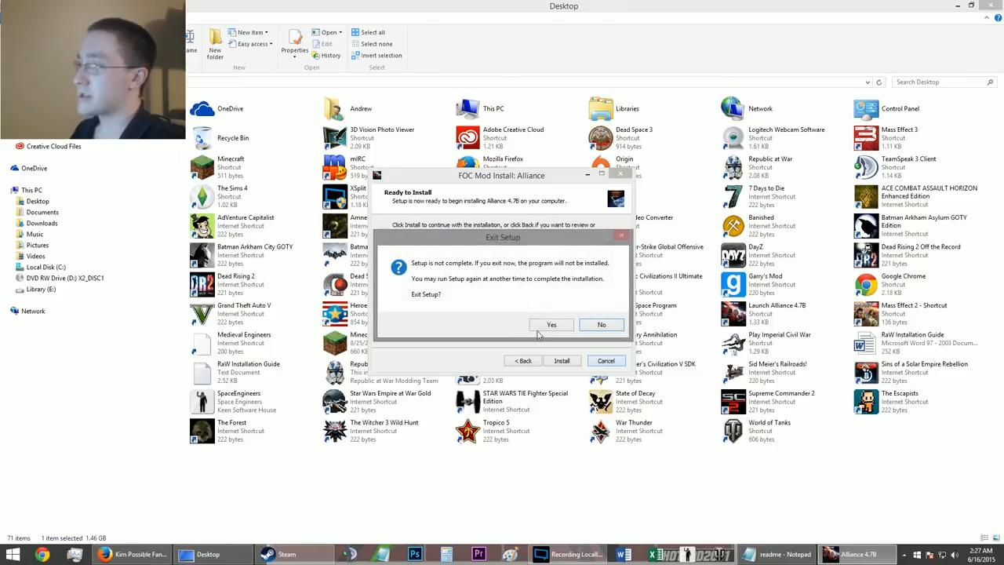
pyautogui.click(553, 324)
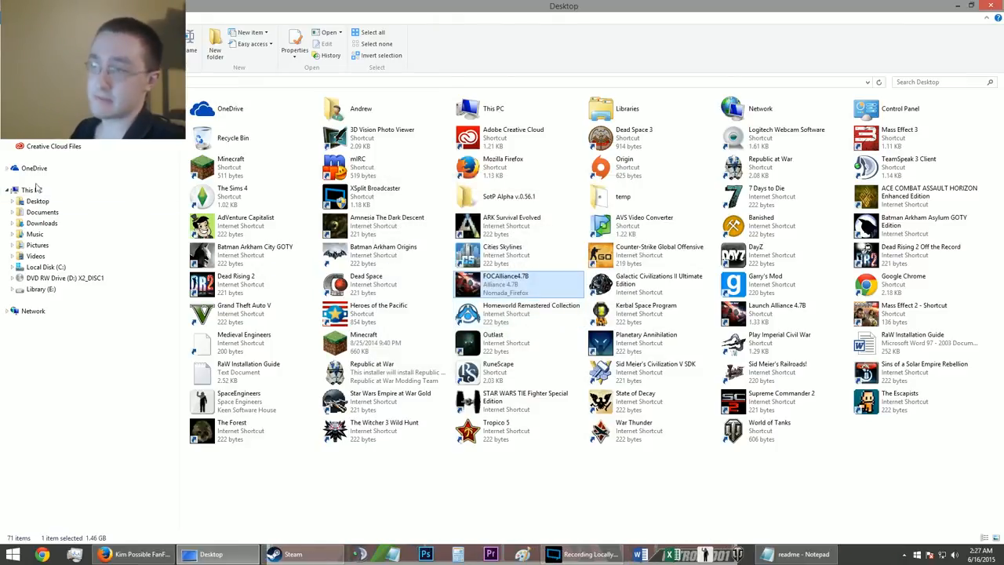
# Go to This PC and open the Library (E:) drive
pyautogui.click(31, 190)
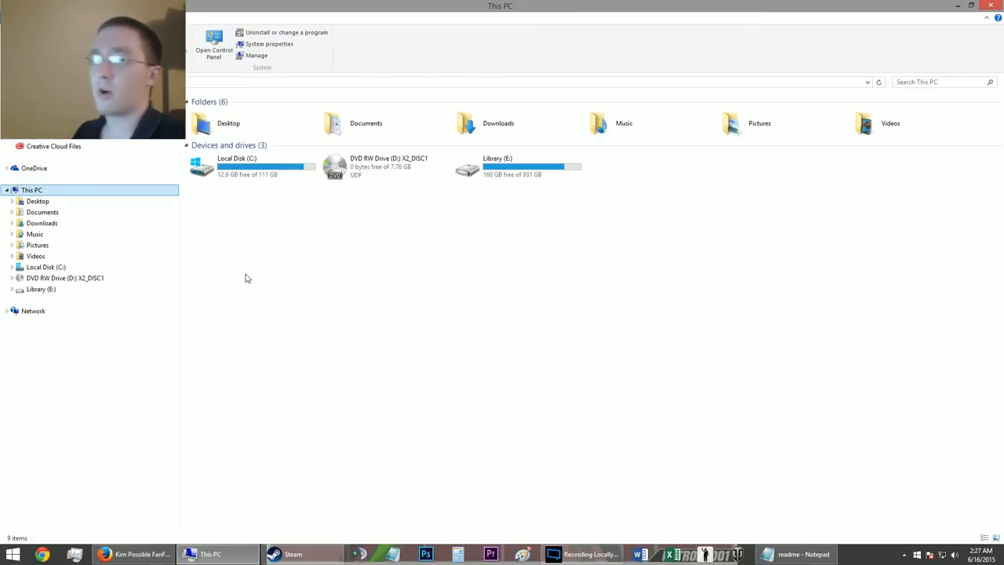
pyautogui.click(243, 165)
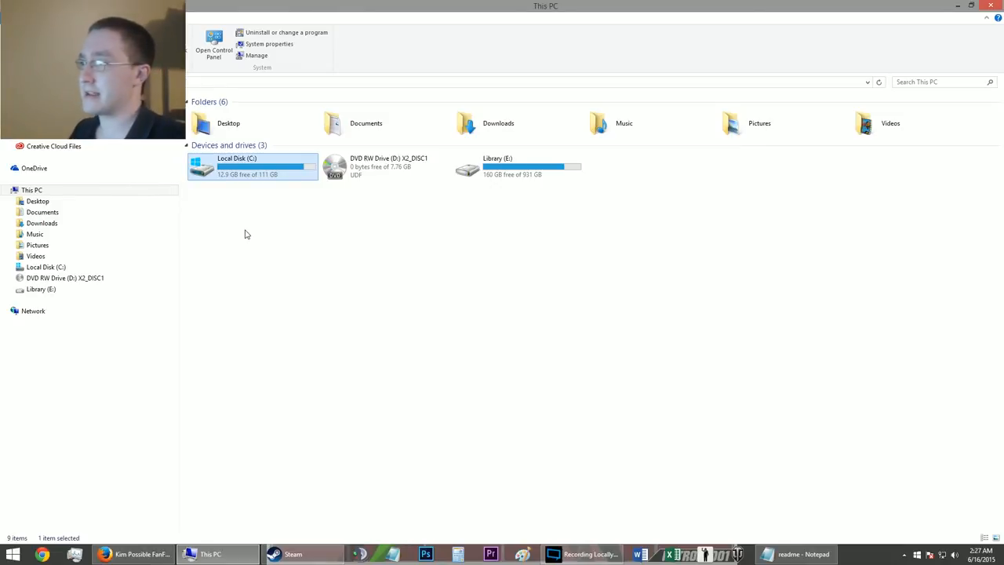
pyautogui.click(518, 166)
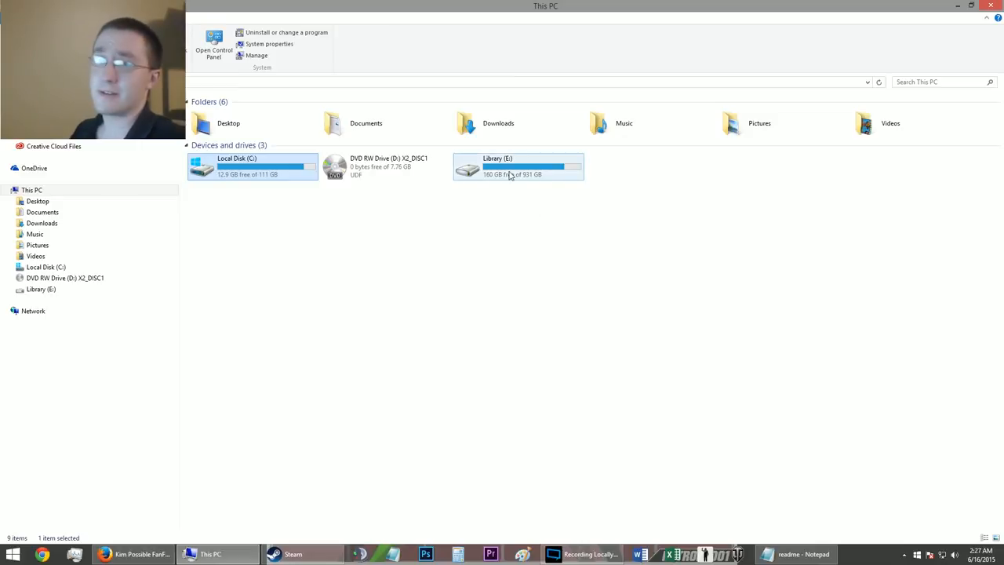
pyautogui.moveTo(518, 166)
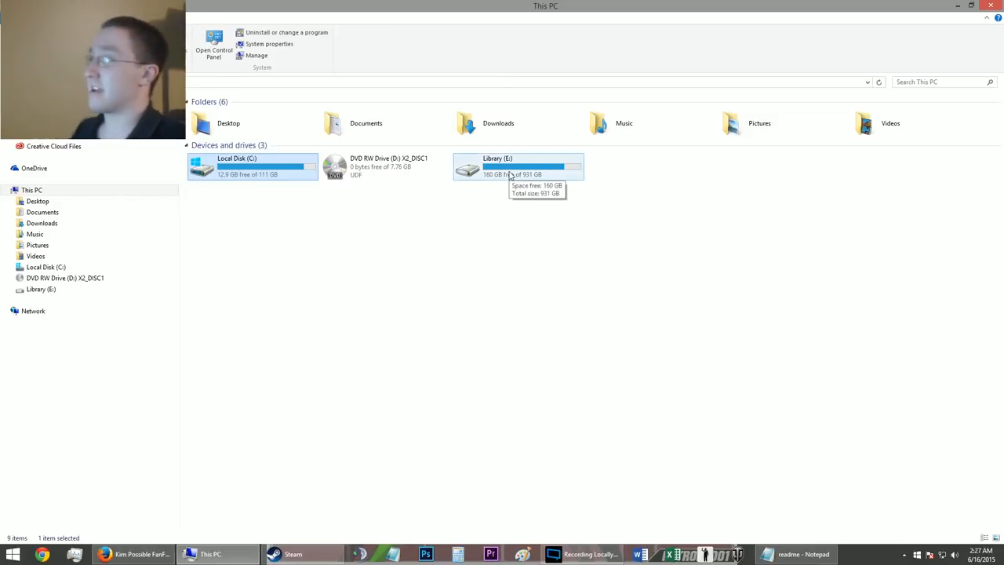
pyautogui.moveTo(480, 176)
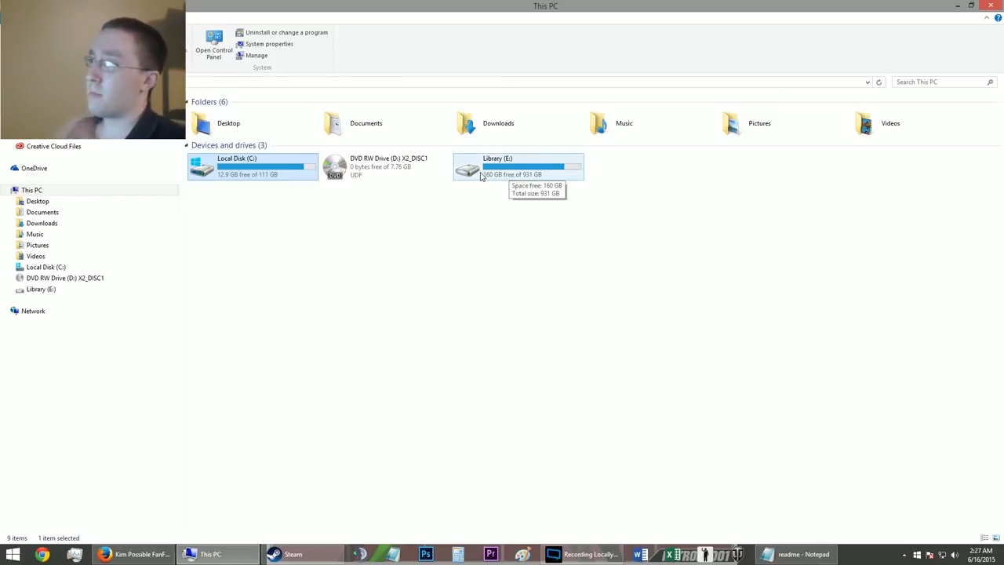
pyautogui.doubleClick(517, 166)
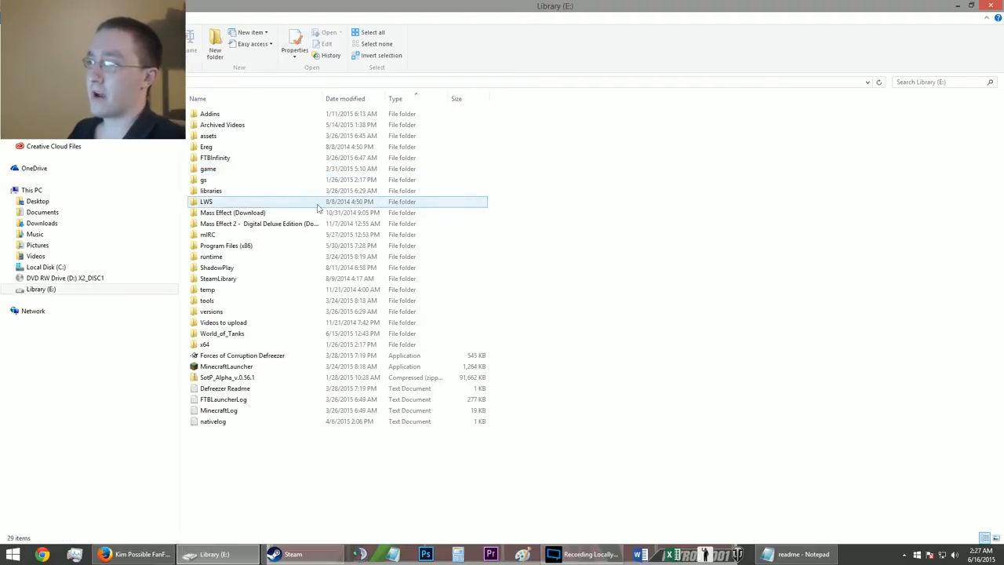
# Navigate through SteamLibrary and SteamApps into the corruption folder
pyautogui.click(218, 279)
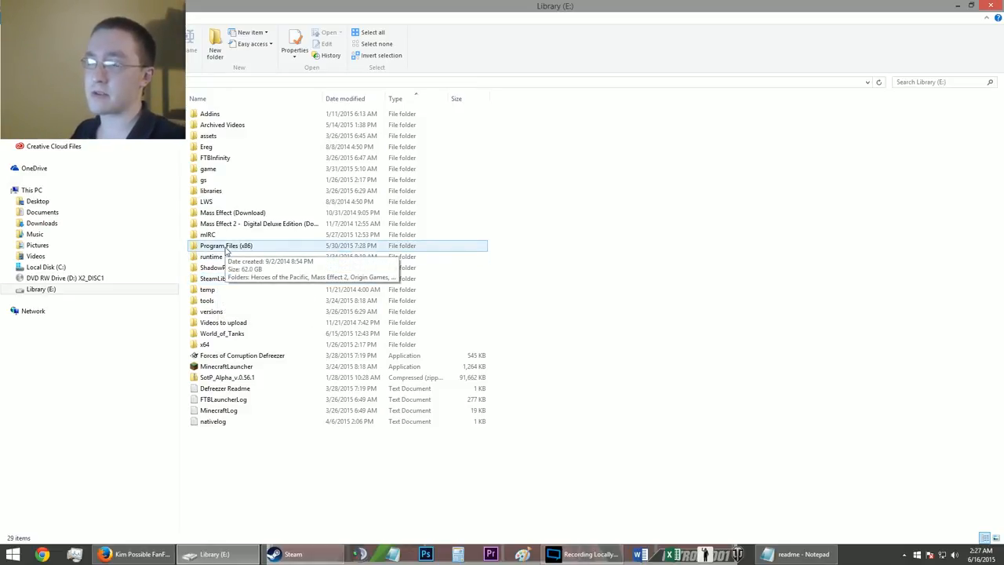
pyautogui.click(218, 280)
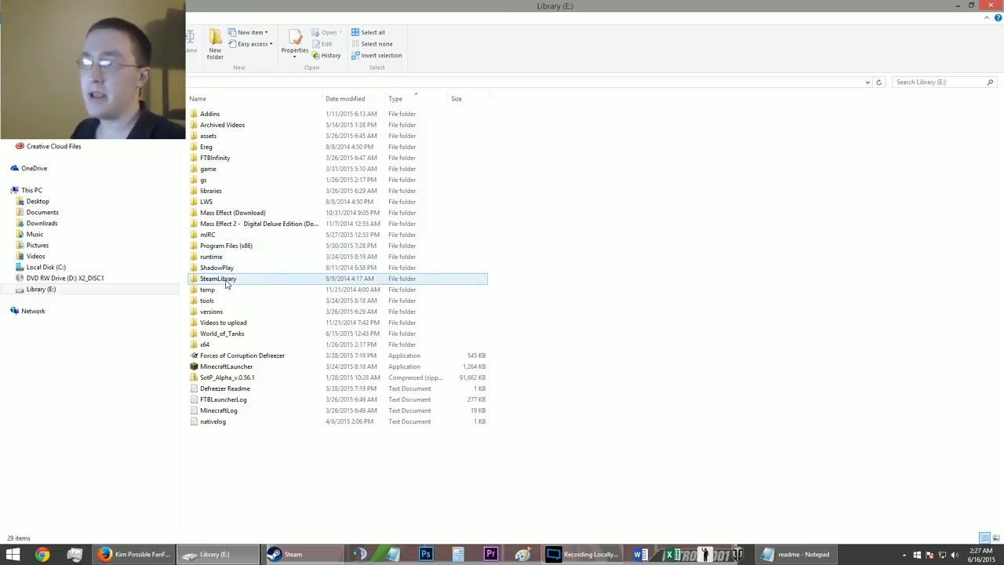
pyautogui.doubleClick(218, 280)
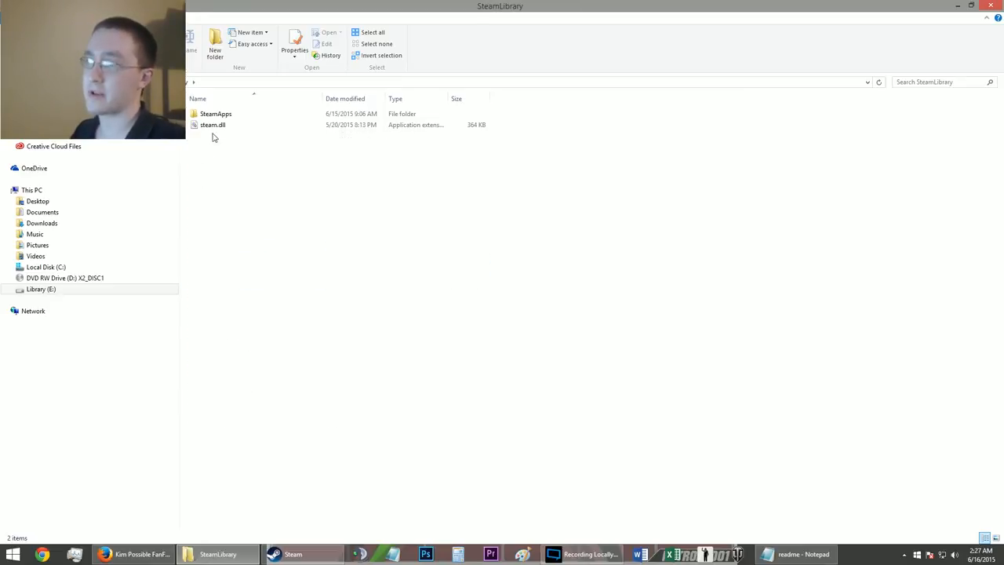
pyautogui.click(216, 113)
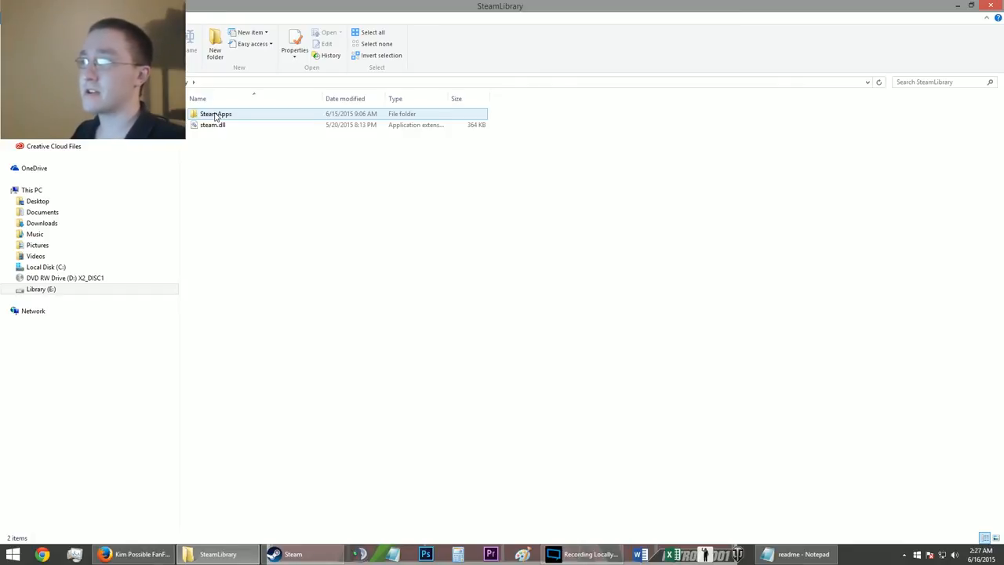
pyautogui.doubleClick(216, 113)
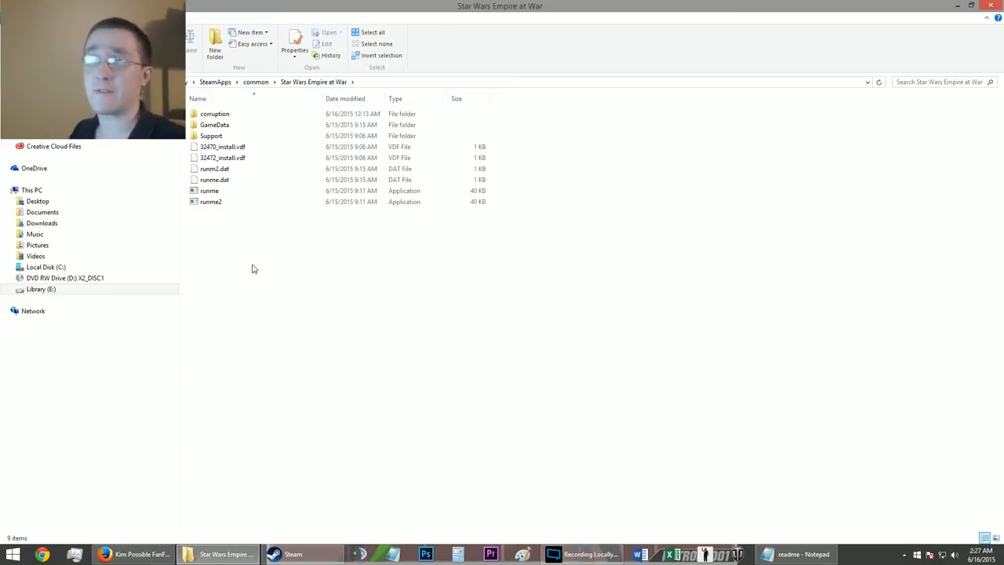
pyautogui.click(214, 113)
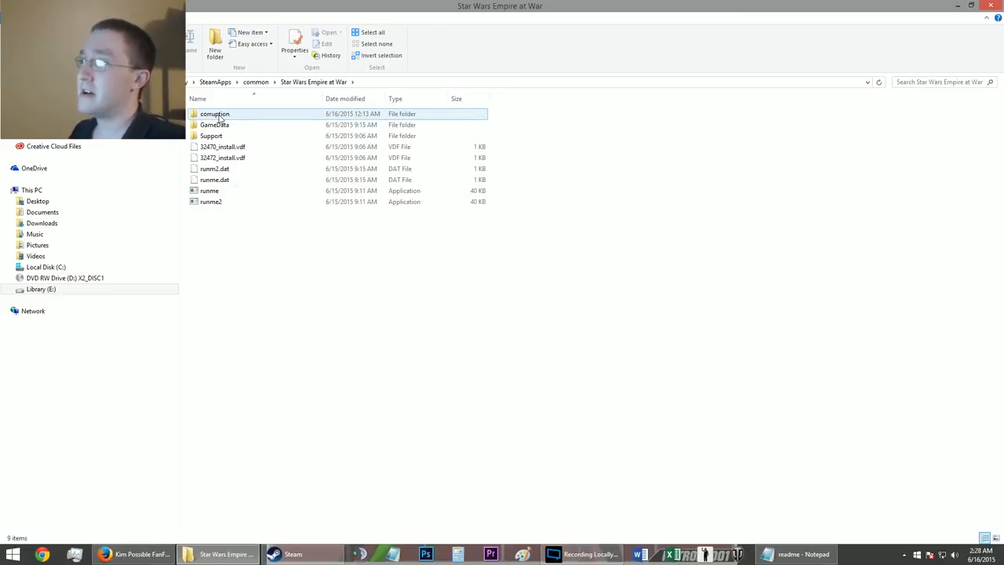
pyautogui.doubleClick(213, 113)
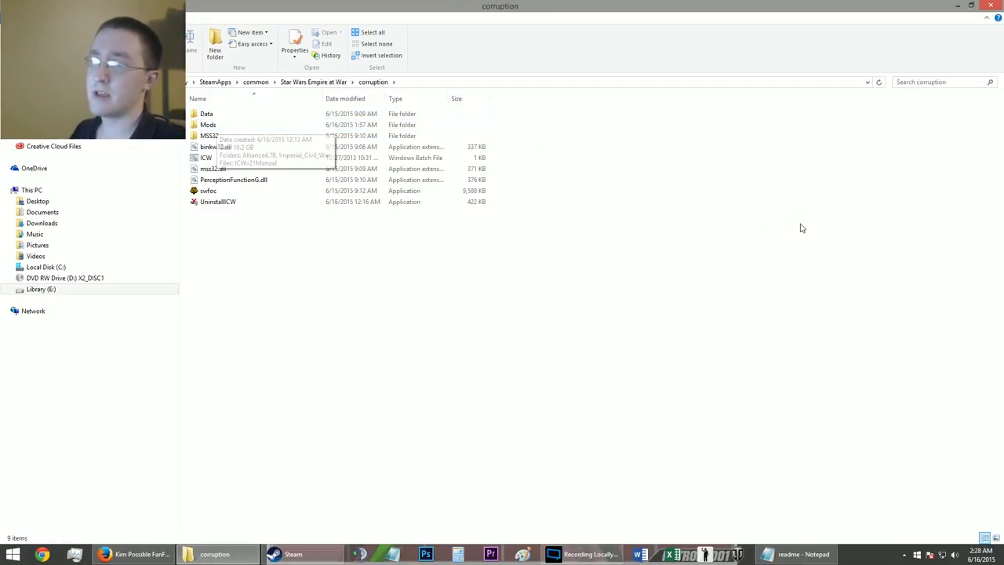
pyautogui.moveTo(516, 174)
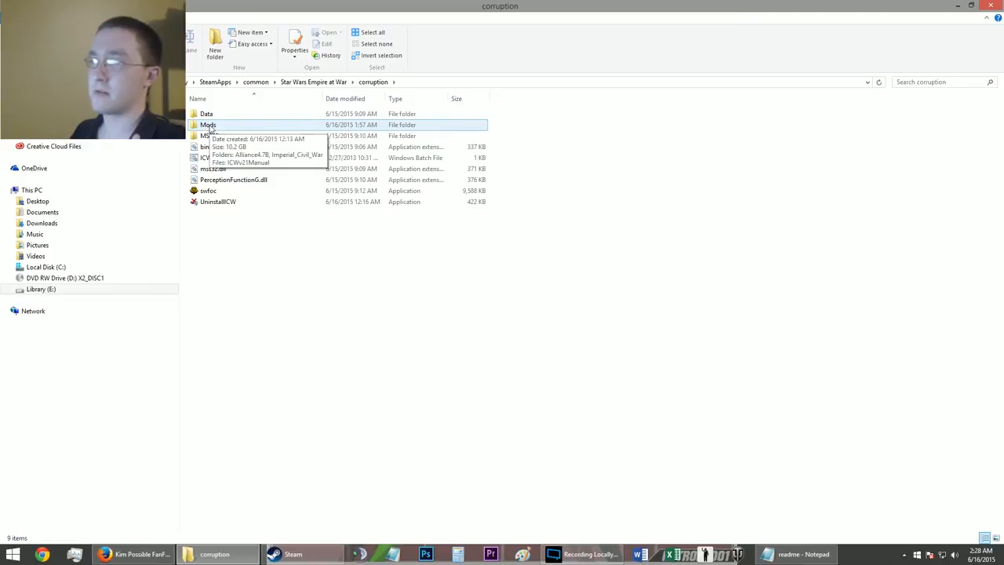
# Open Mods, the nested Alliance4.78 folders and reach the mod's Data contents
pyautogui.doubleClick(207, 126)
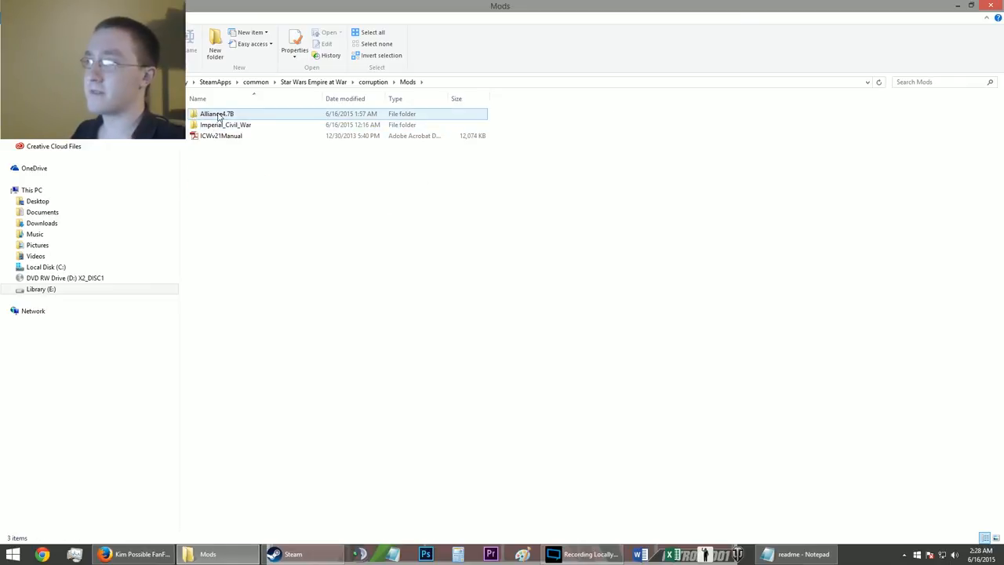
pyautogui.doubleClick(217, 113)
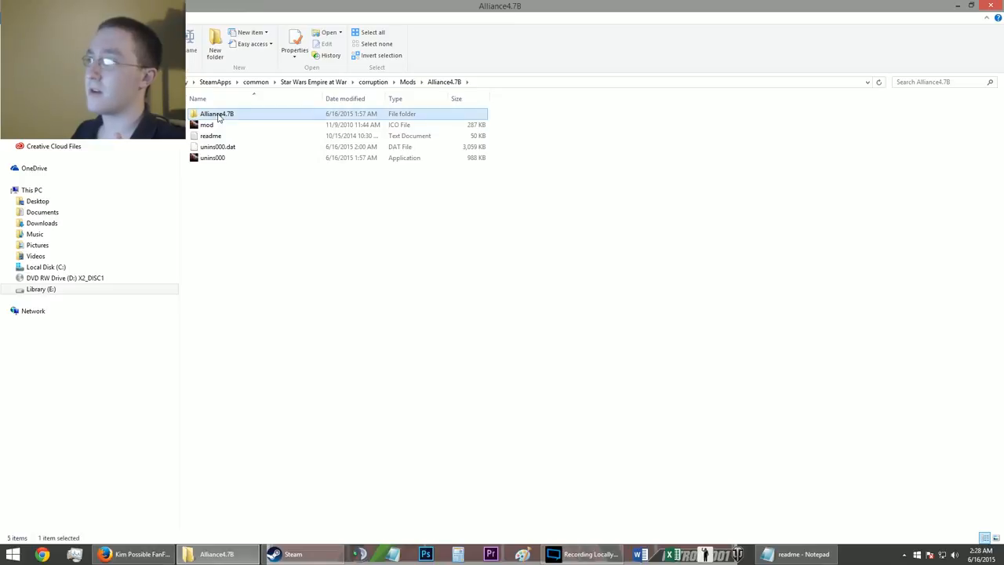
pyautogui.doubleClick(216, 113)
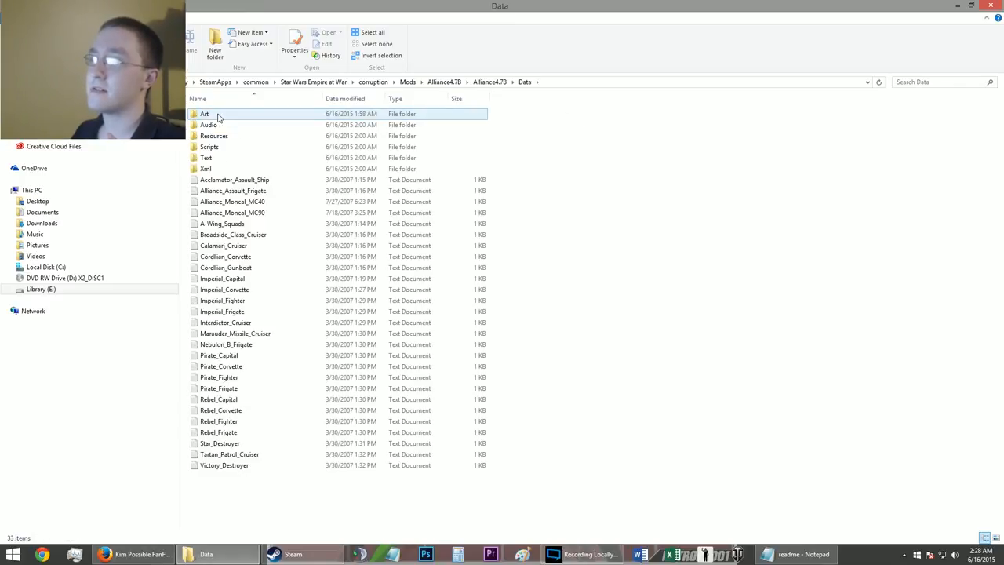
pyautogui.click(232, 201)
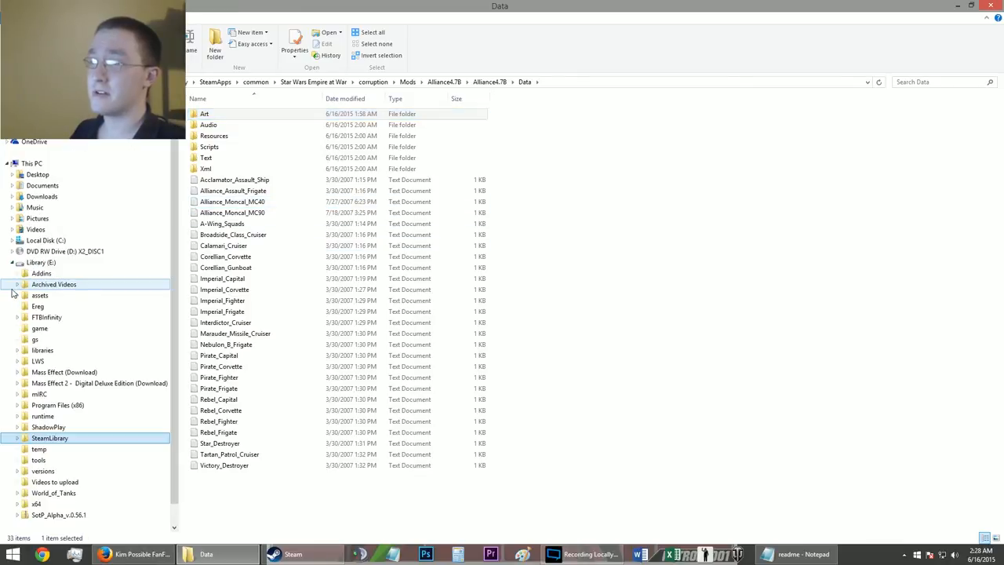
# Expand the tree to Star Wars Empire at War > corruption and show the game's Data folder
pyautogui.click(17, 437)
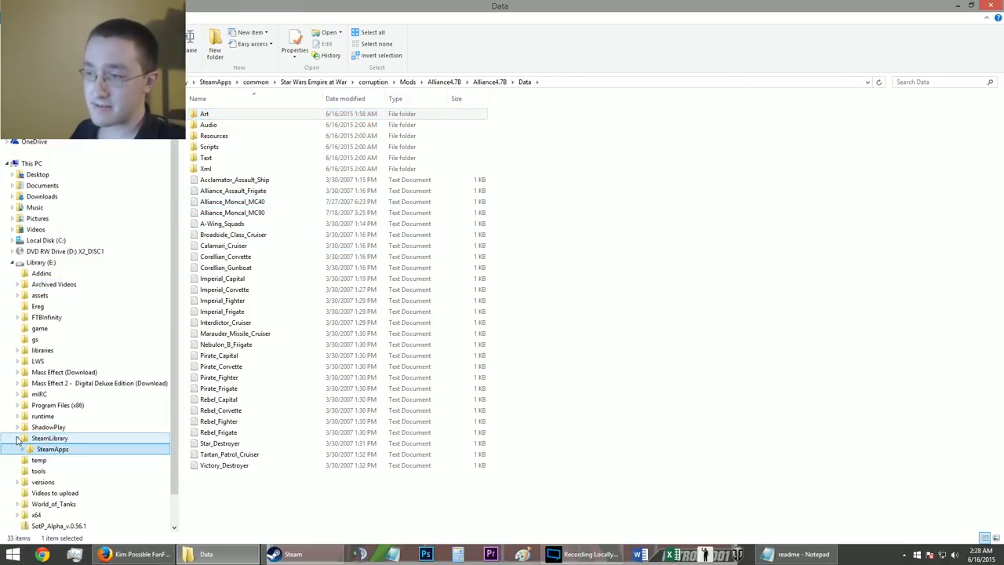
pyautogui.click(19, 449)
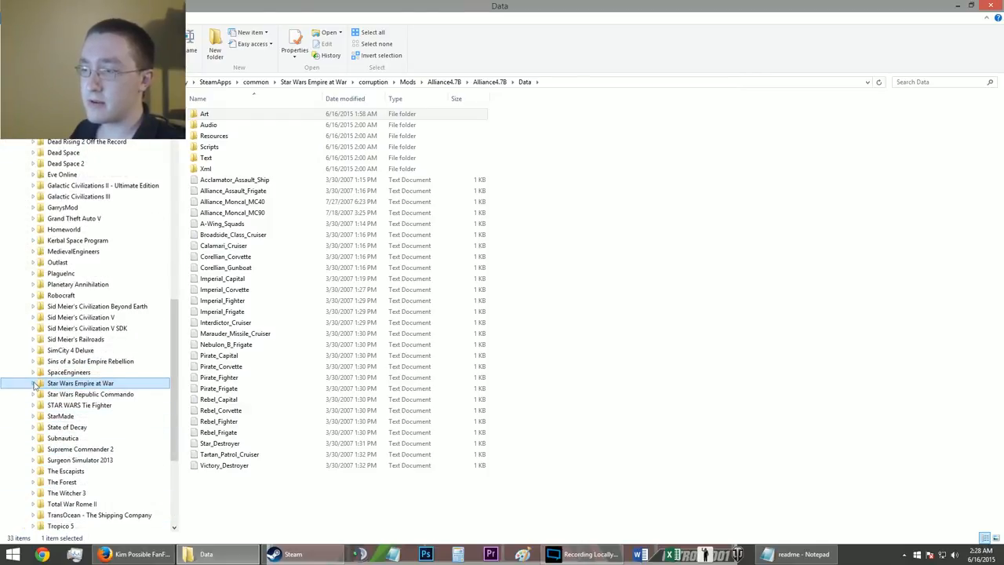
pyautogui.click(35, 382)
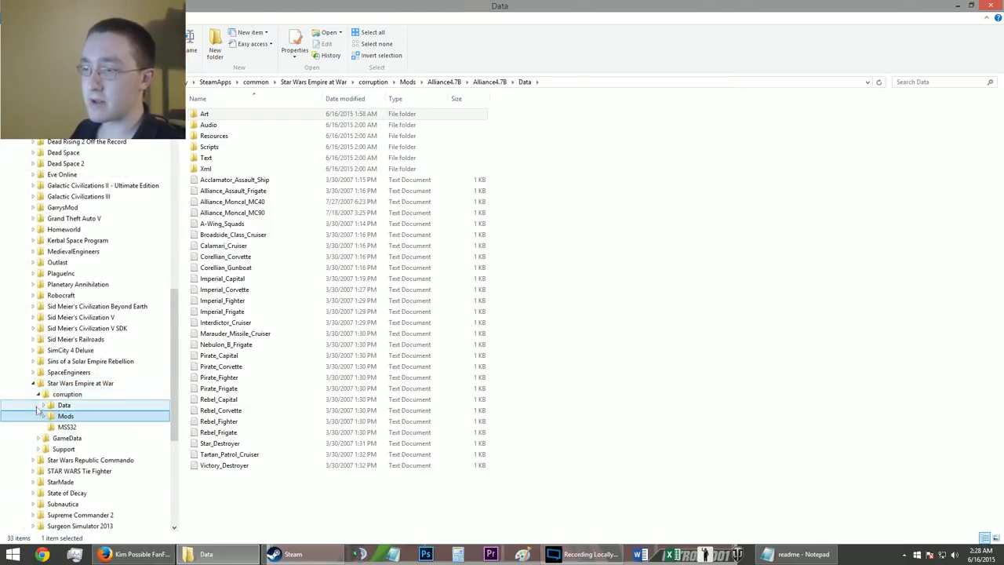
pyautogui.click(43, 405)
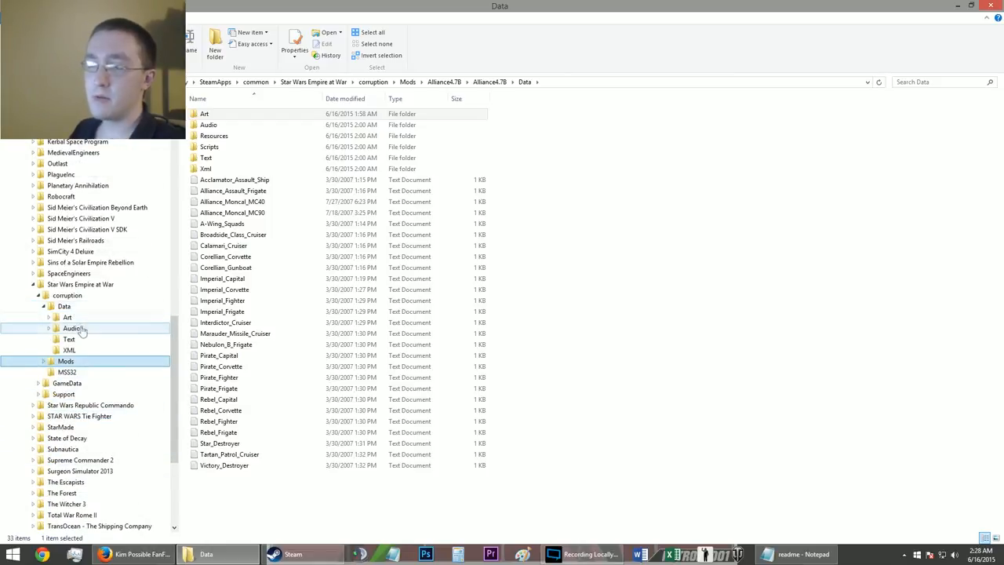
pyautogui.click(64, 306)
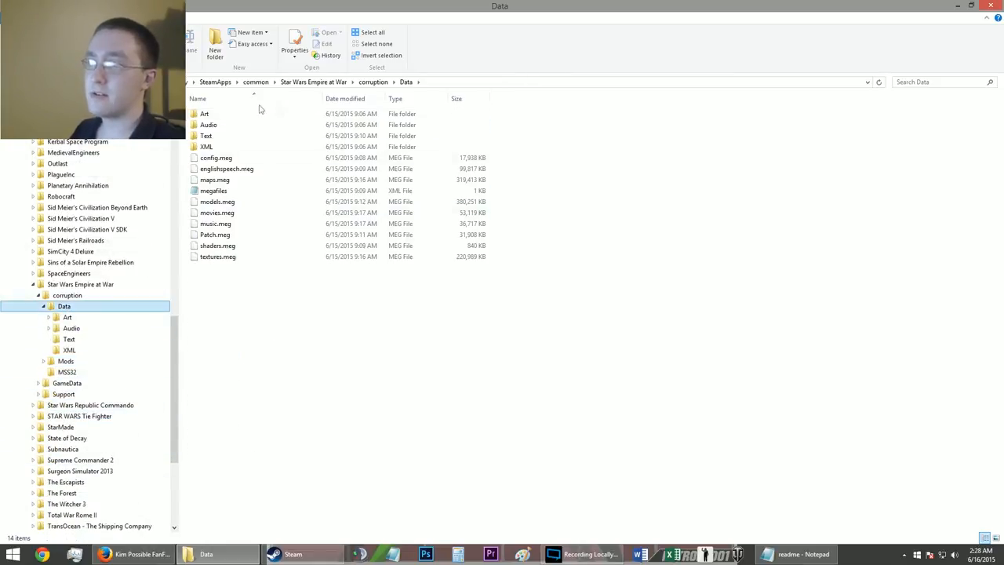
pyautogui.moveTo(379, 295)
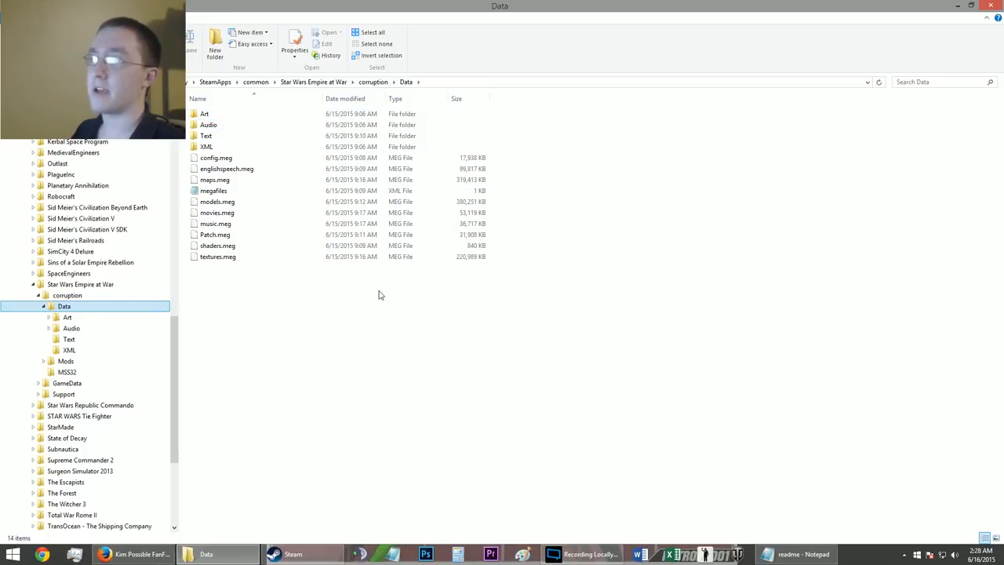
pyautogui.click(292, 553)
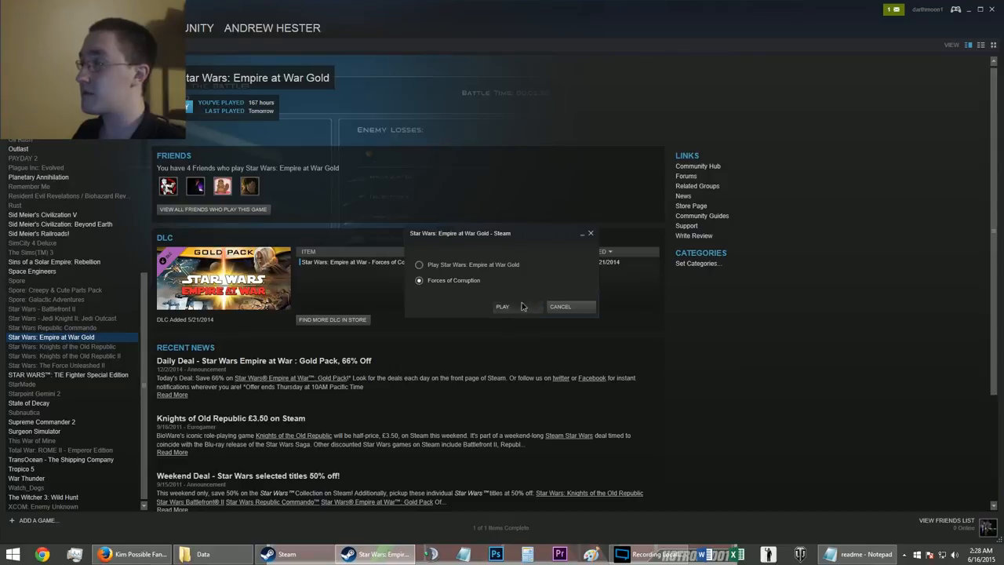
# Launch Forces of Corruption from Steam's prompt, then return to the game's Data folder window
pyautogui.click(502, 306)
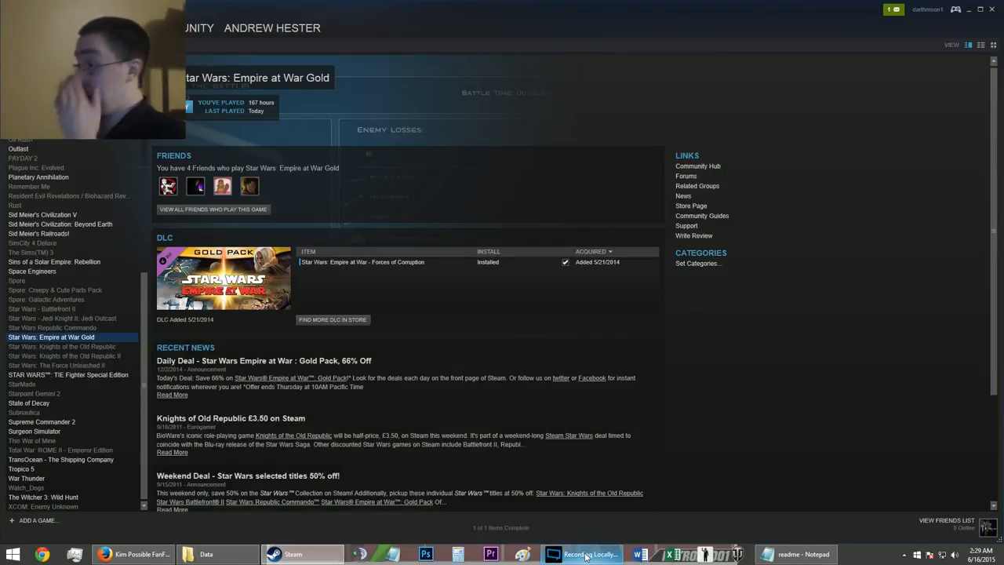
pyautogui.click(582, 553)
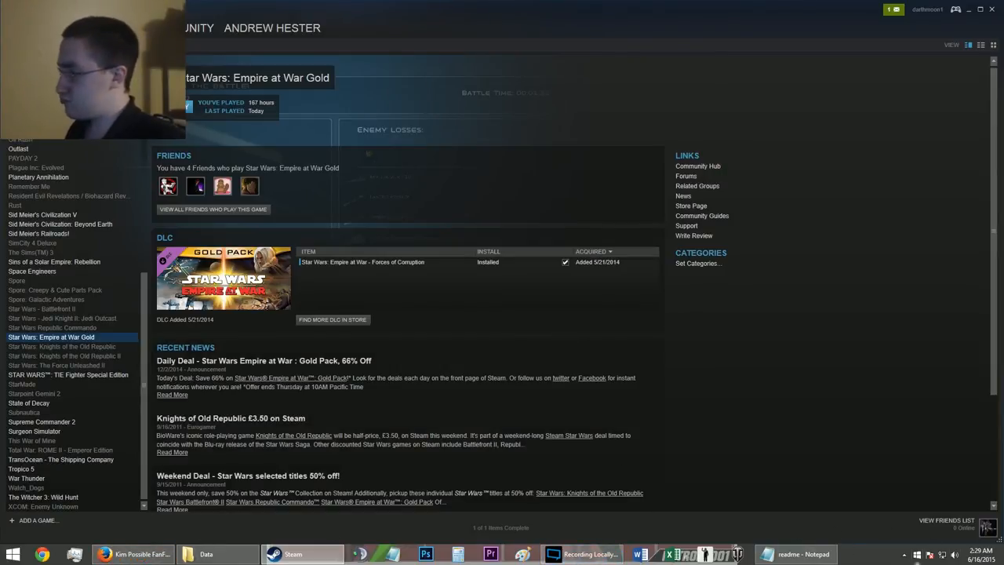
pyautogui.click(206, 554)
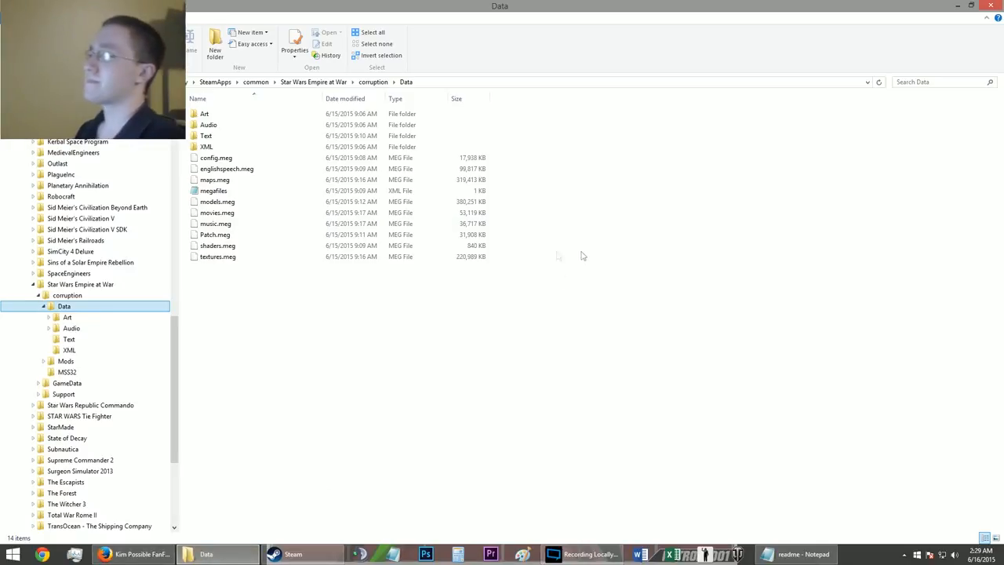
# Reopen Mods > Alliance4.78 > Data and begin selecting the mod's Data contents
pyautogui.click(204, 113)
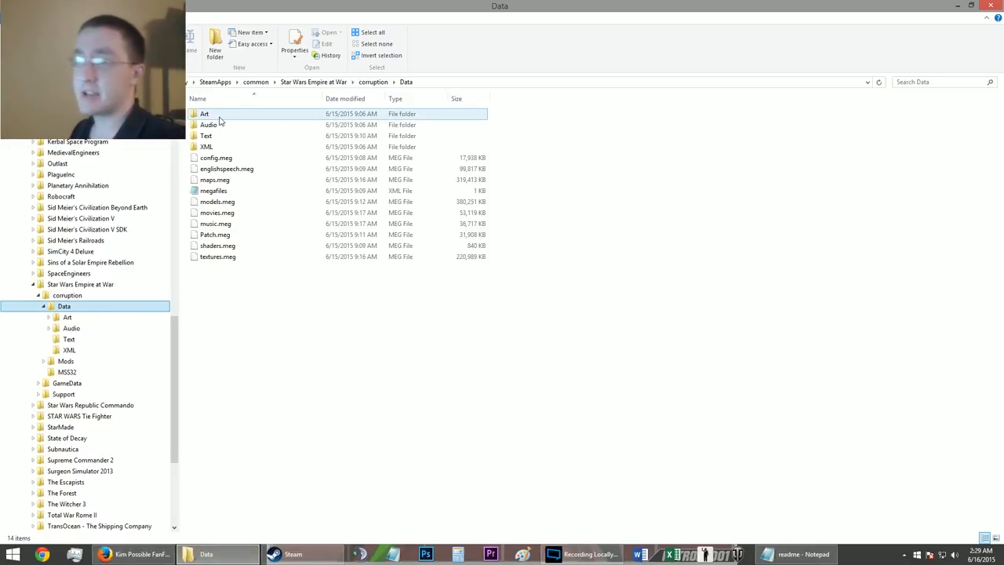
pyautogui.click(66, 361)
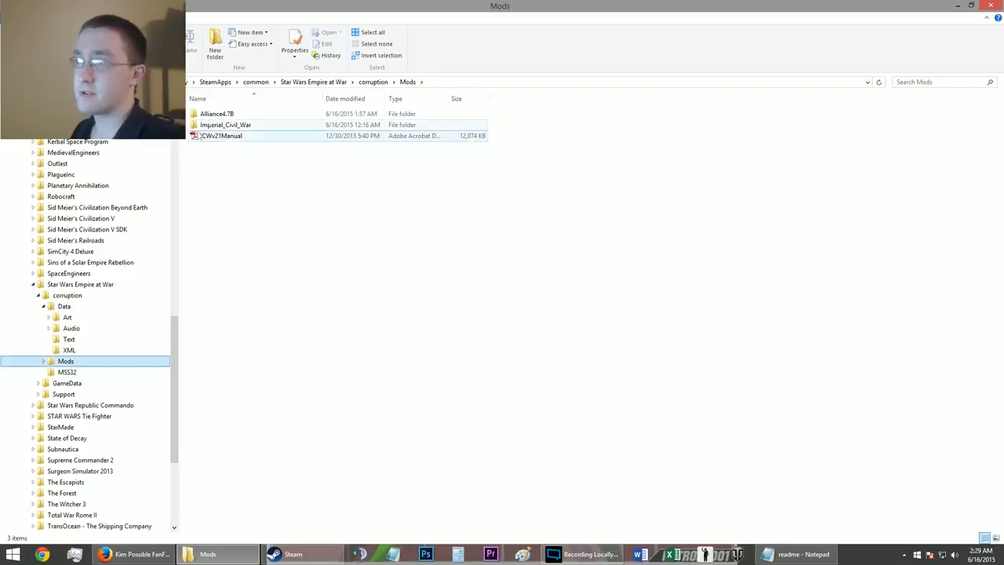
pyautogui.doubleClick(217, 113)
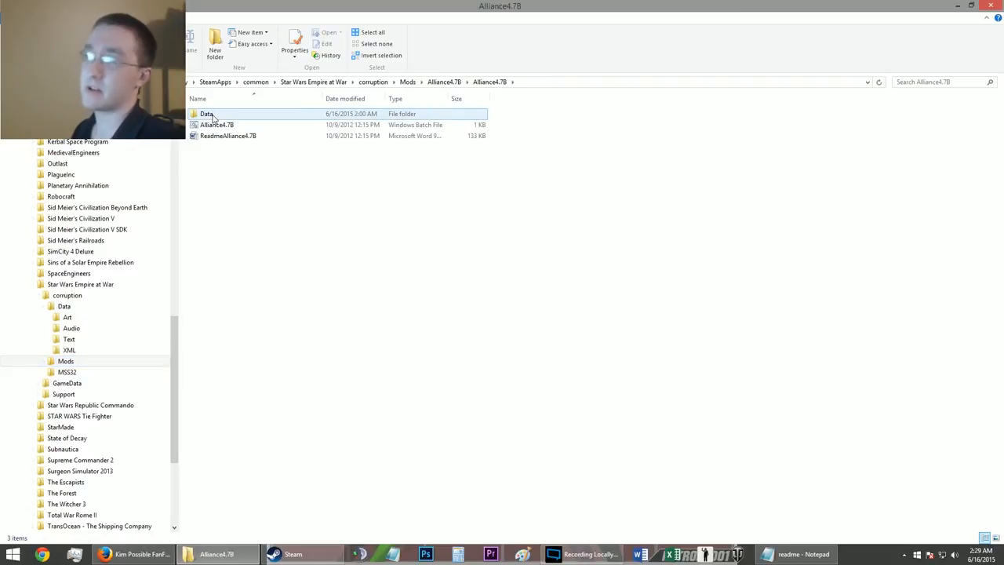
pyautogui.doubleClick(207, 113)
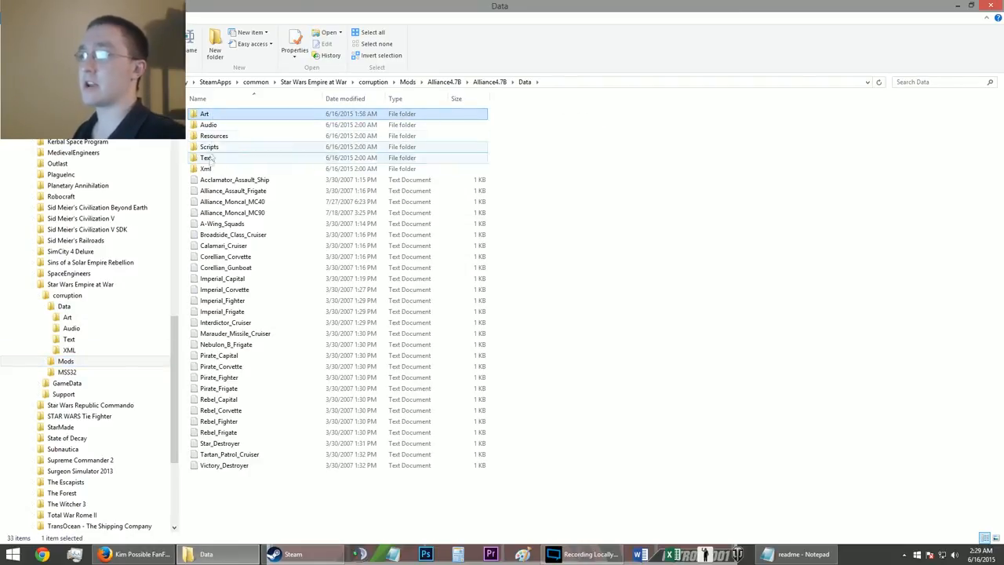
pyautogui.click(373, 31)
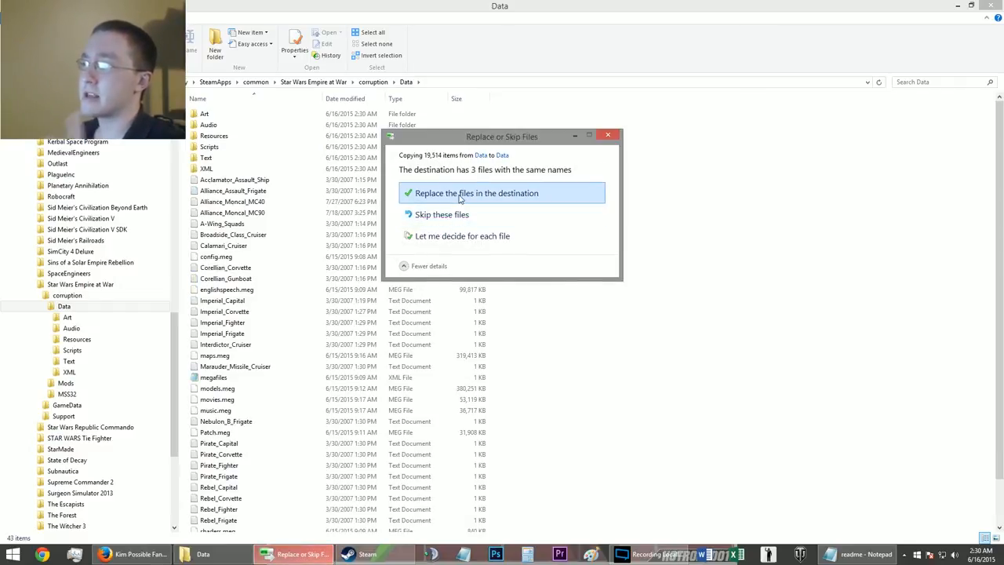
# Replace the three same-named files so the mod's Data merges into corruption\Data
pyautogui.click(477, 193)
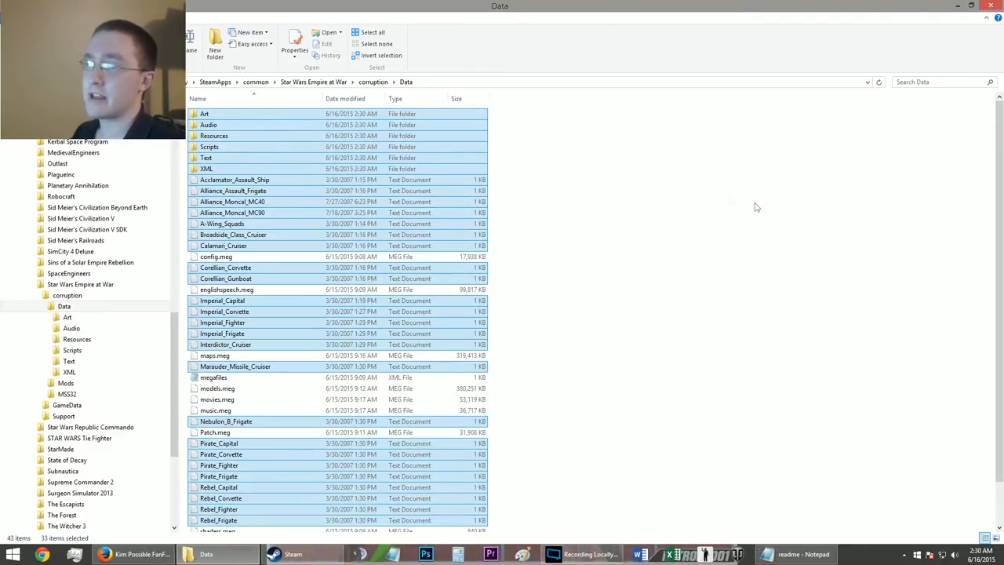
pyautogui.click(292, 554)
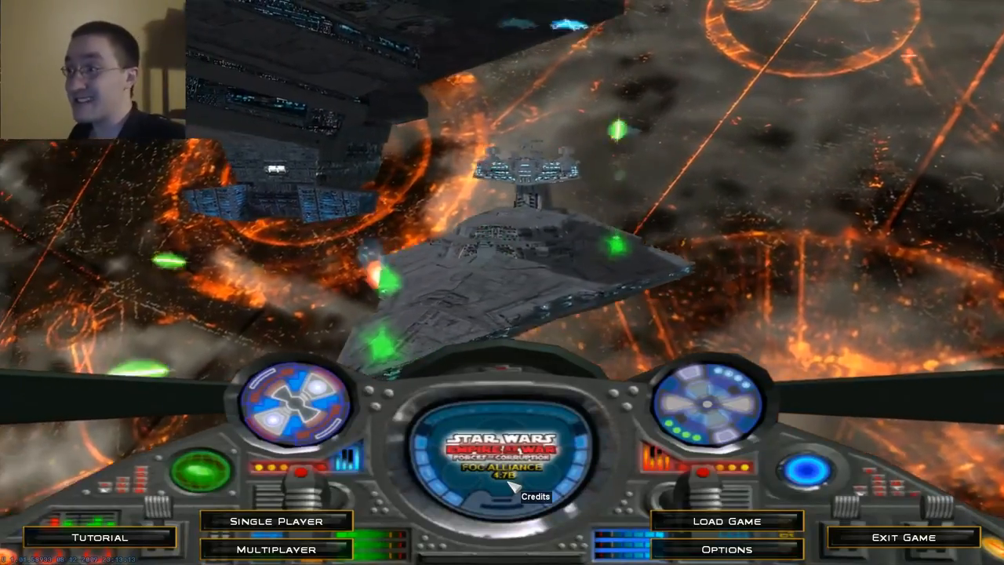
# Select an entry on the Alliance 4.78 main menu, switching the backdrop to a starfield
pyautogui.click(537, 495)
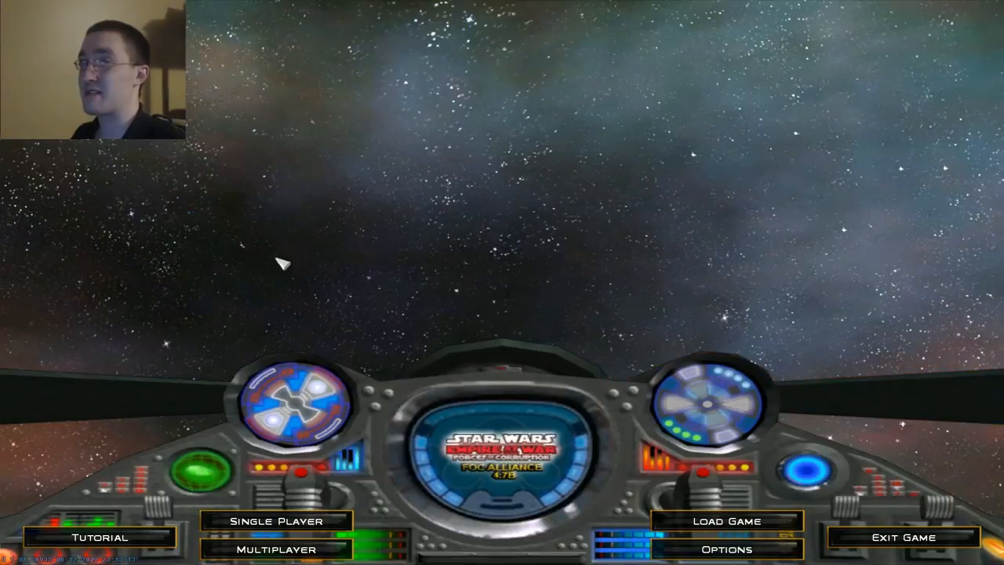
pyautogui.moveTo(547, 263)
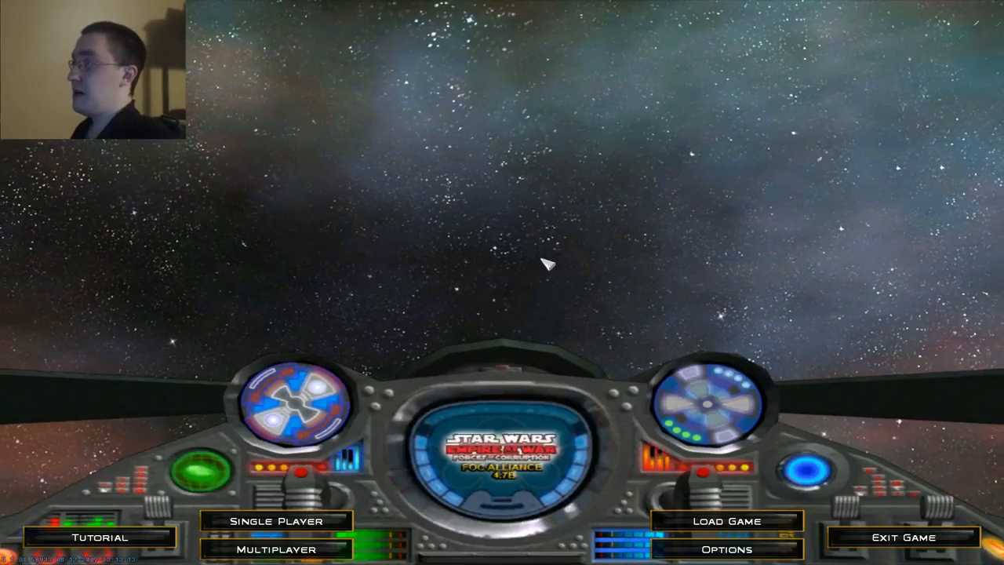